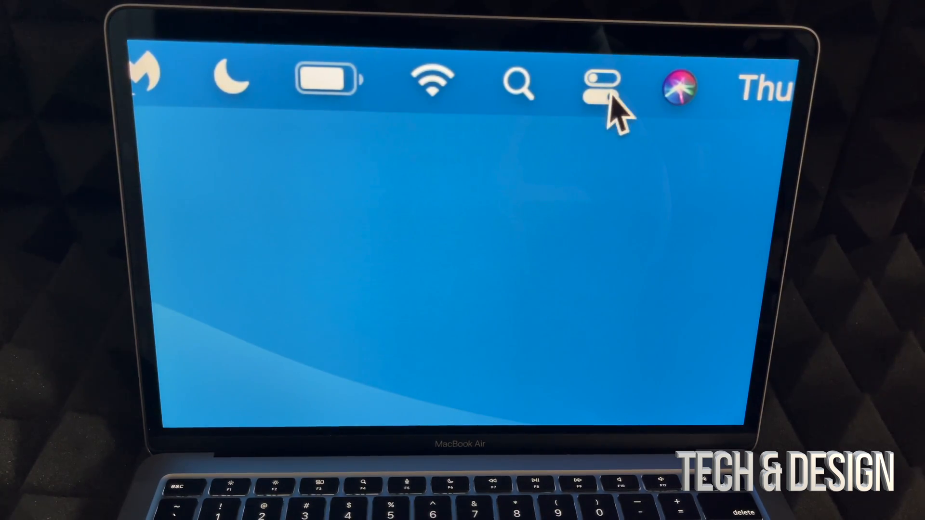
Step: Show the Control Center with its Display brightness slider from the menu bar
left_click(598, 83)
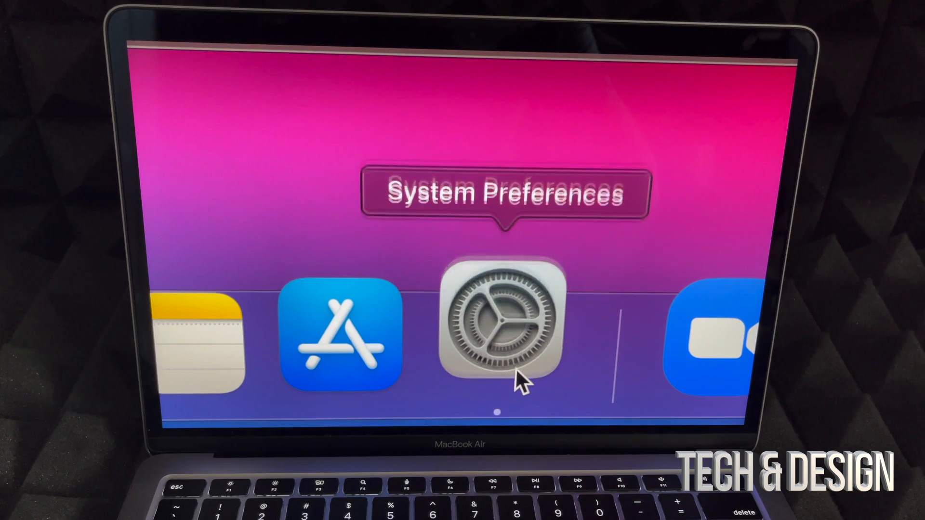
Step: Launch System Preferences from the Dock and go to Displays
left_click(505, 328)
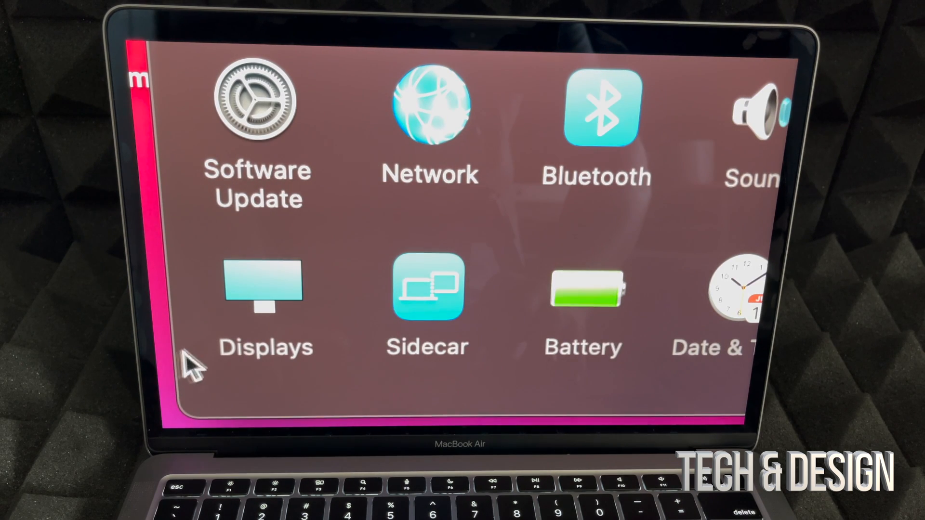
mouse_move(247, 301)
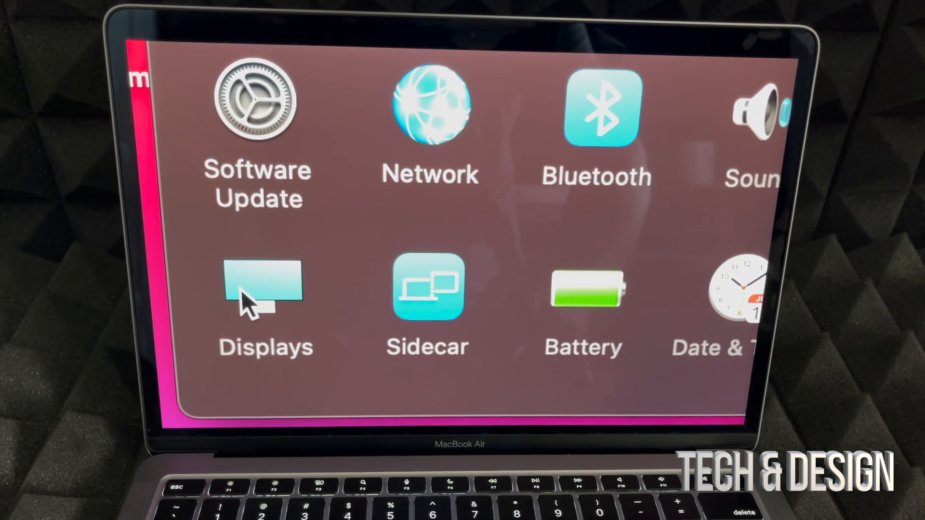
left_click(266, 294)
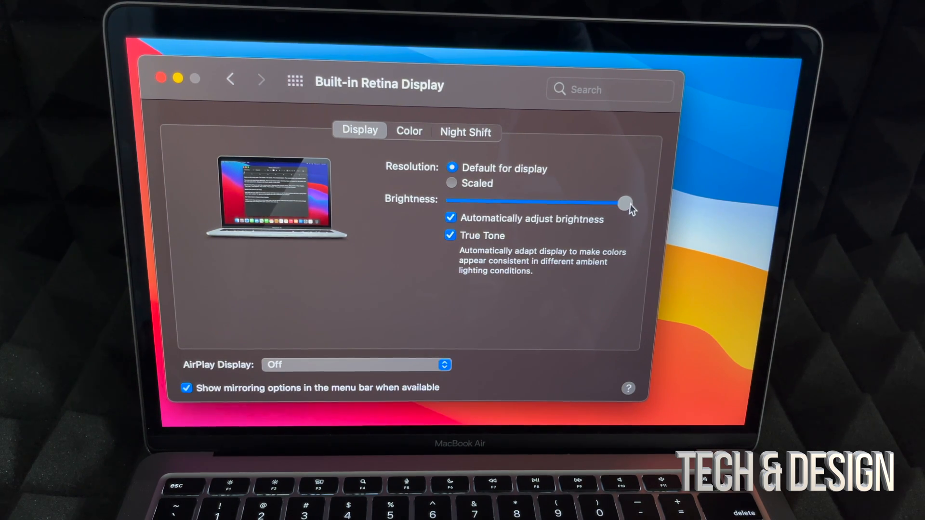
Step: Lower the Brightness slider, then drag it back to full brightness
left_click_drag(625, 203, 560, 202)
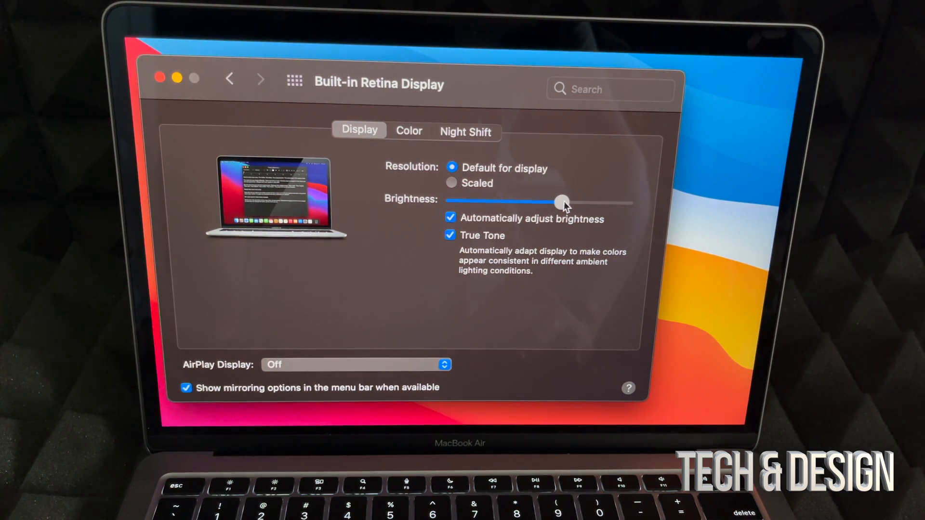
left_click_drag(560, 203, 625, 203)
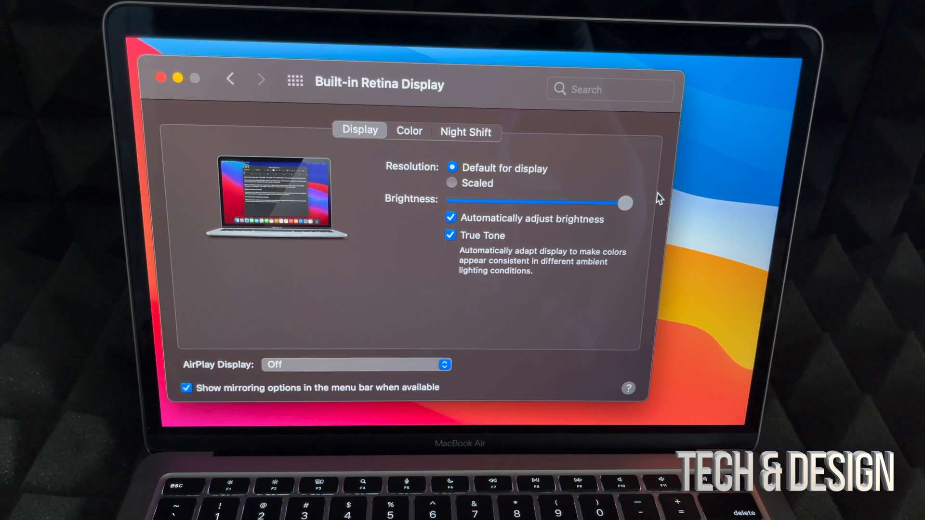